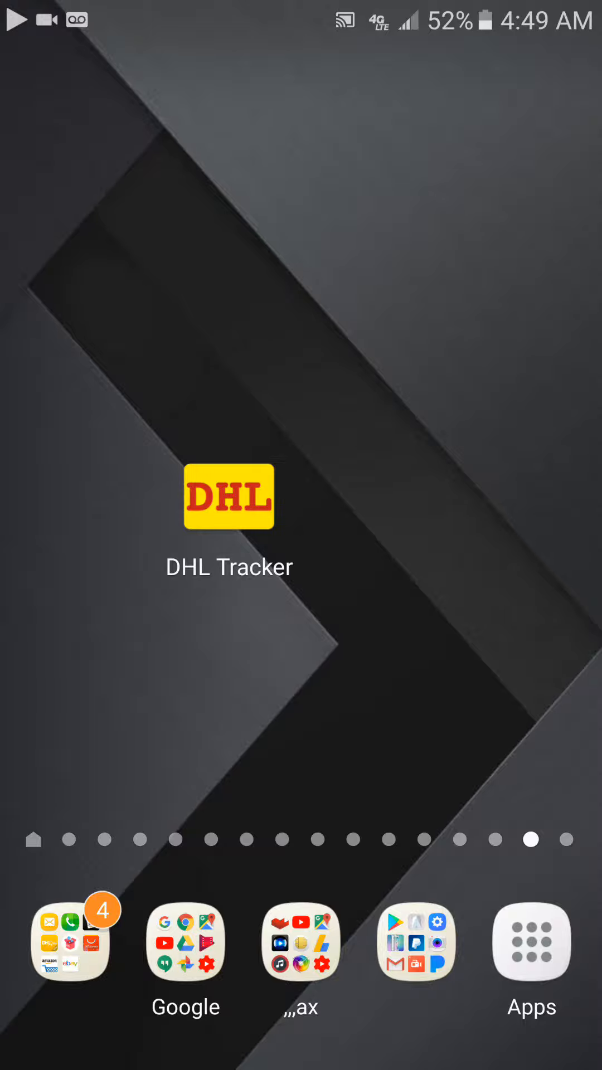
# Launch the Play Store from the dock folder and start searching with 'd'.
pyautogui.click(228, 495)
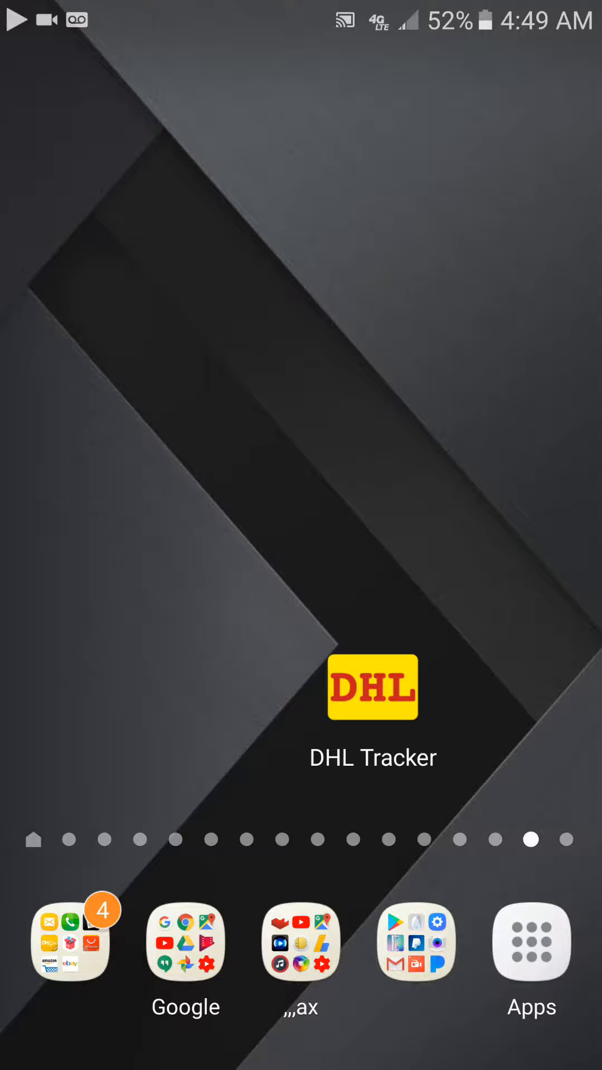
pyautogui.click(416, 942)
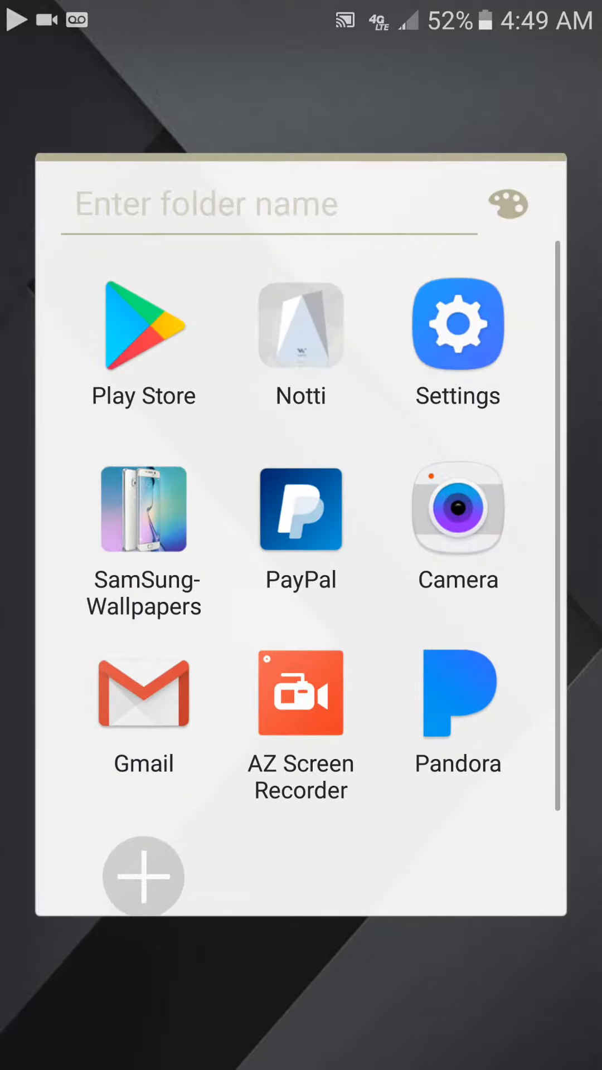
pyautogui.click(299, 693)
pyautogui.write('d')
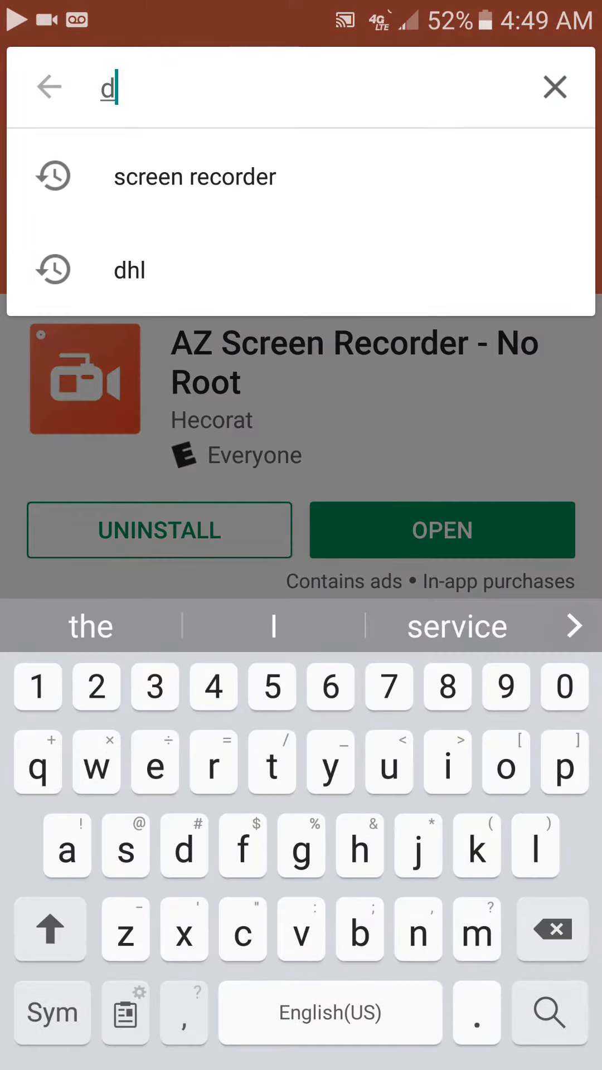
# Search the store for 'dhl' and scroll to the DHL Tracker listing by Bytecode Labs.
pyautogui.click(129, 270)
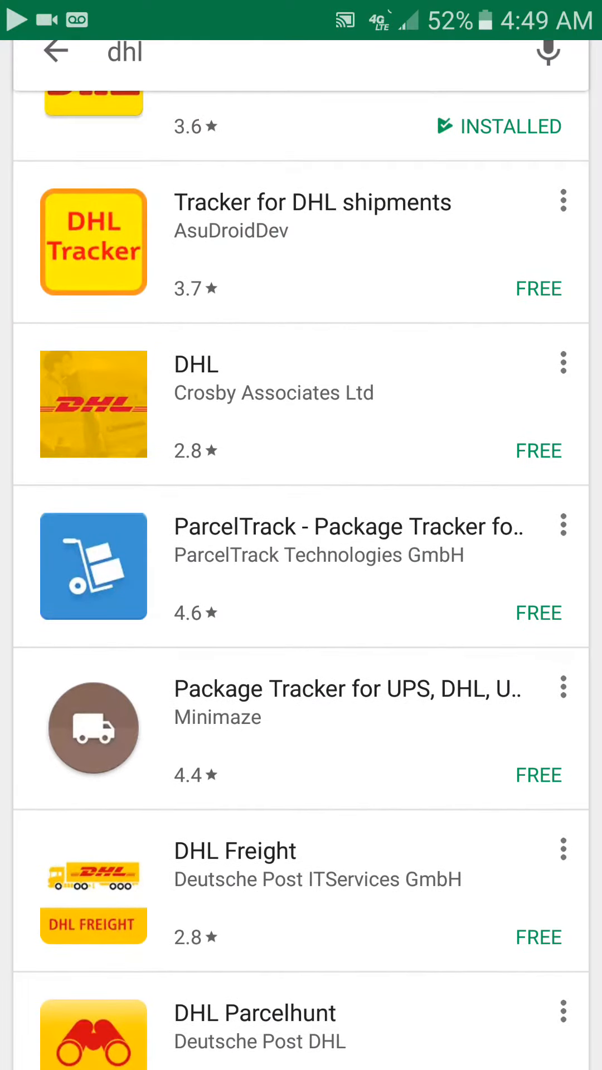
pyautogui.scroll(-3)
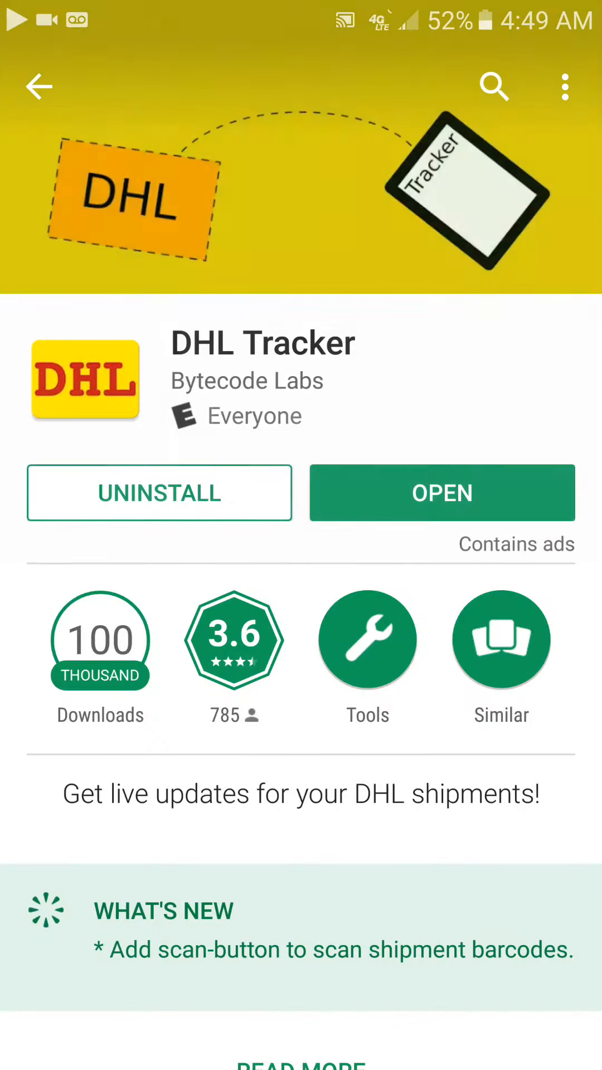
pyautogui.click(442, 492)
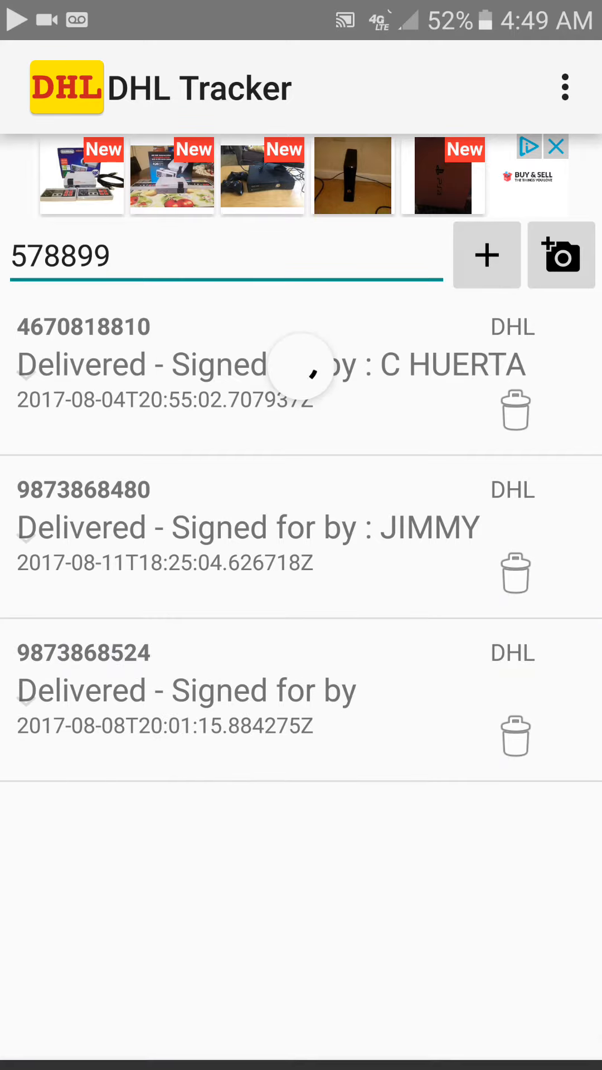
# Enter tracking number 578899 beside the delivered shipments, then go to the home screen.
pyautogui.click(485, 256)
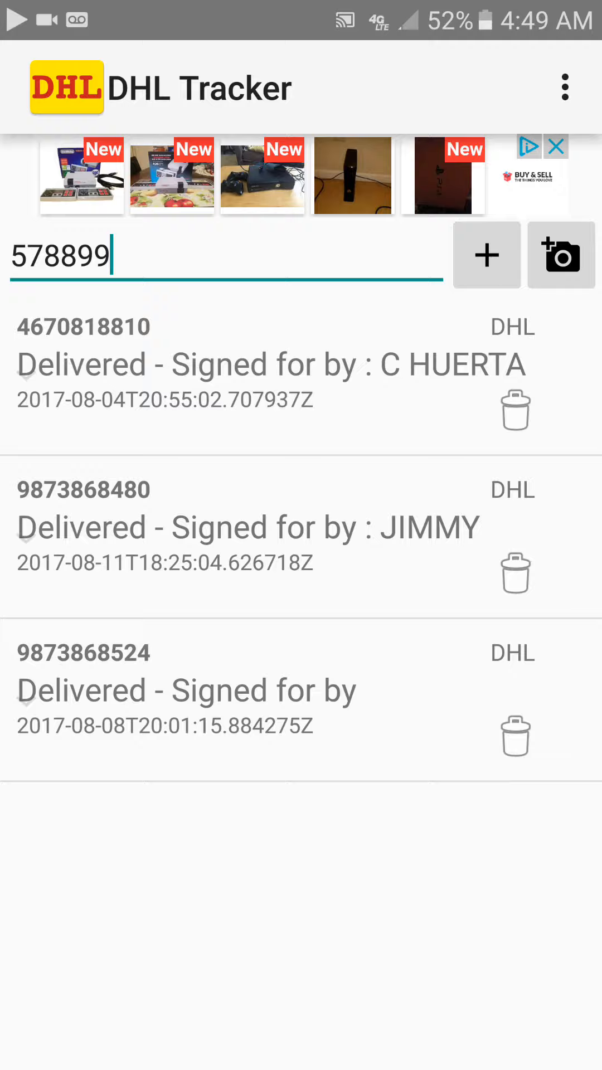
pyautogui.press('HOME')
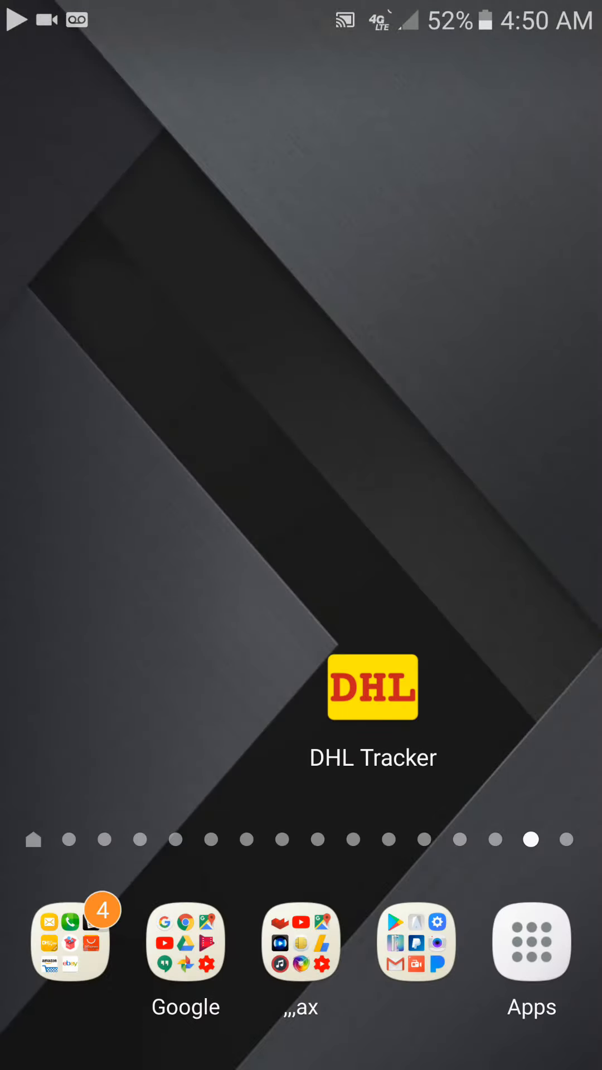